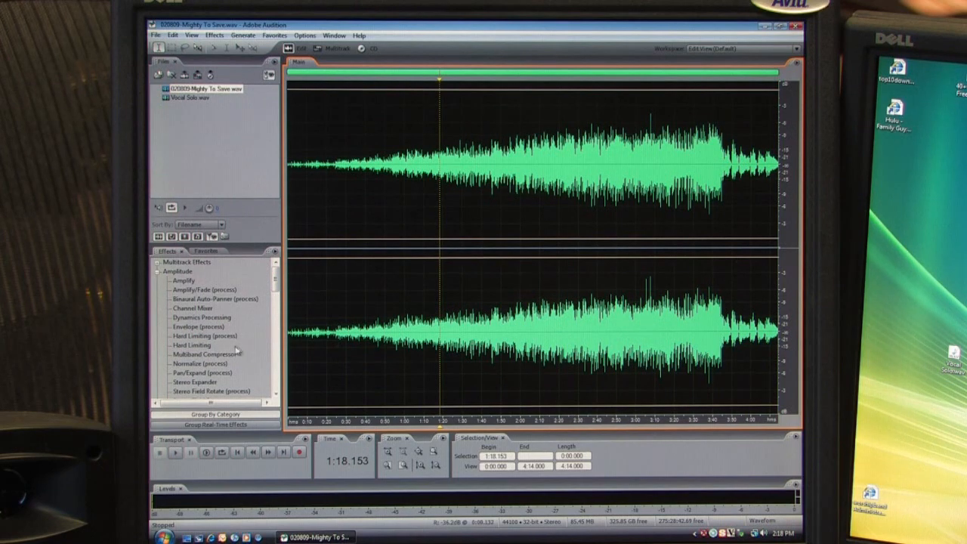
# - Normalize the whole Mighty To Save track, then select the 1:40–2:22 passage
pyautogui.doubleClick(200, 363)
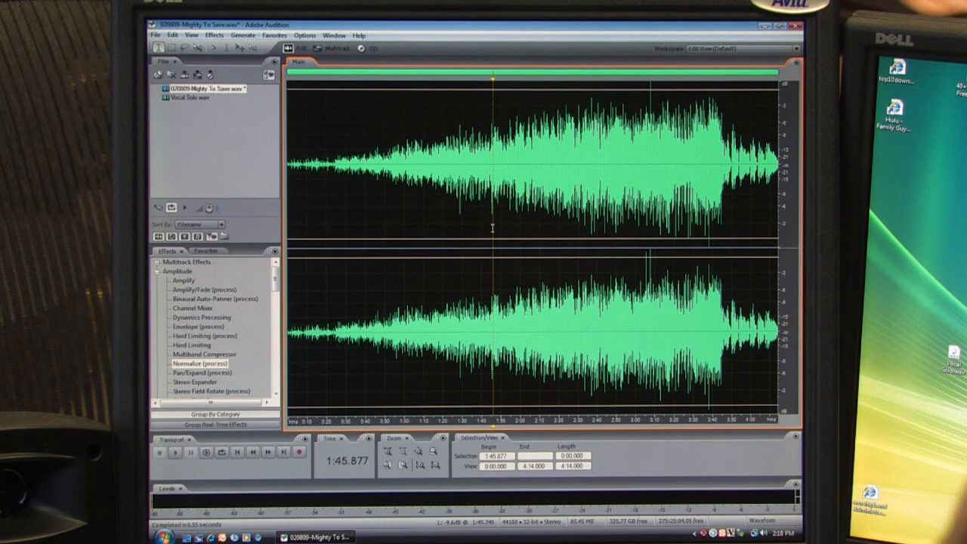
pyautogui.moveTo(483, 227); pyautogui.dragTo(563, 226)
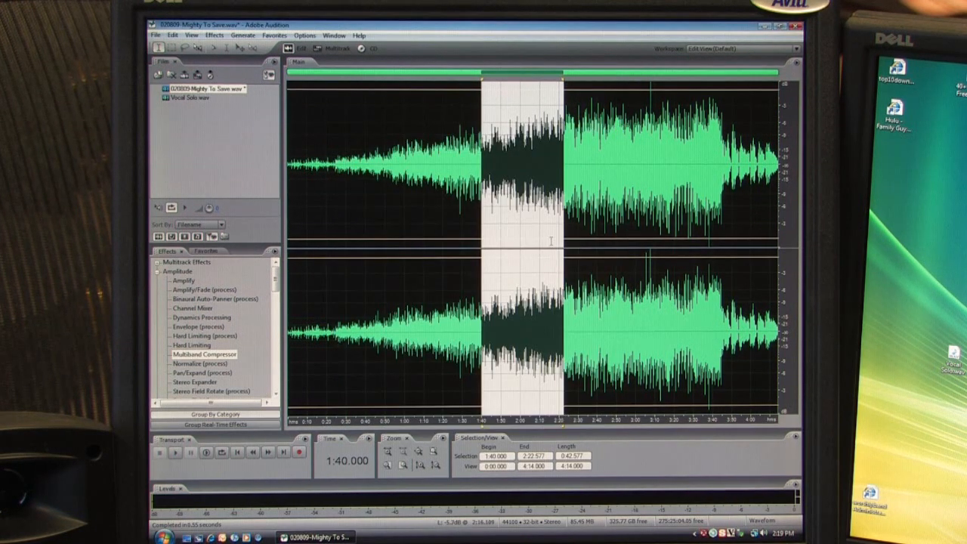
# - Play the 1:40–2:22 passage and bring up the Multiband Compressor for it
pyautogui.click(175, 455)
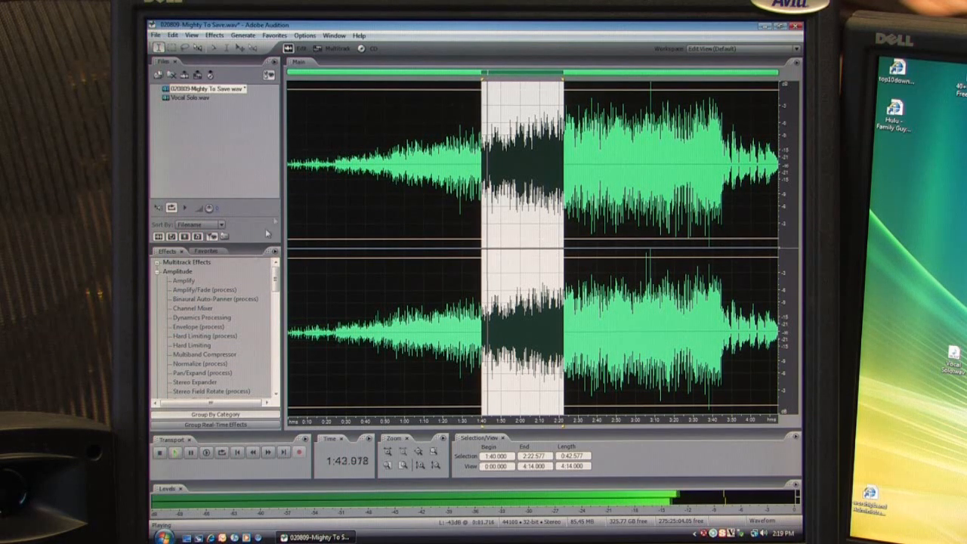
pyautogui.doubleClick(204, 354)
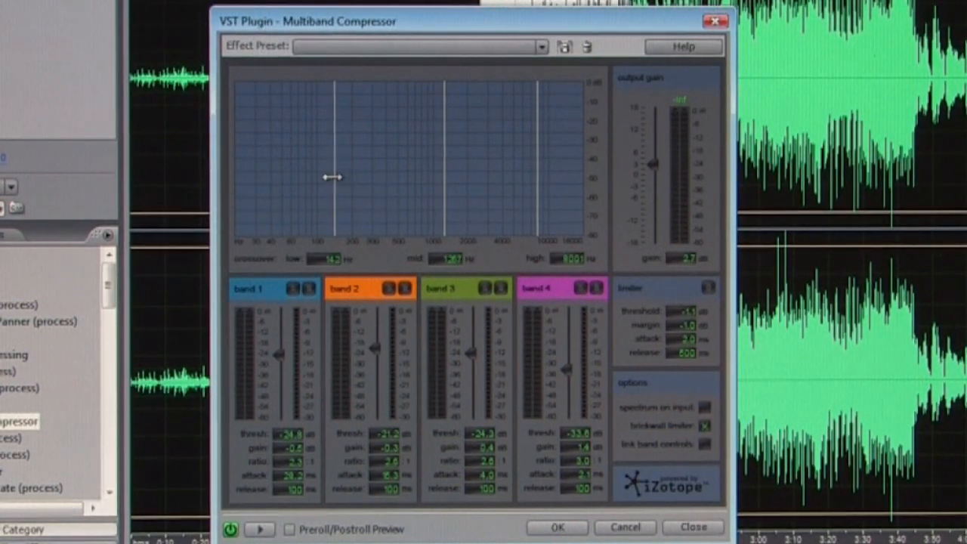
# - Glance at the compressor presets, then switch to the Hard Limiting effect (4 dB boost, 100 ms release)
pyautogui.click(541, 46)
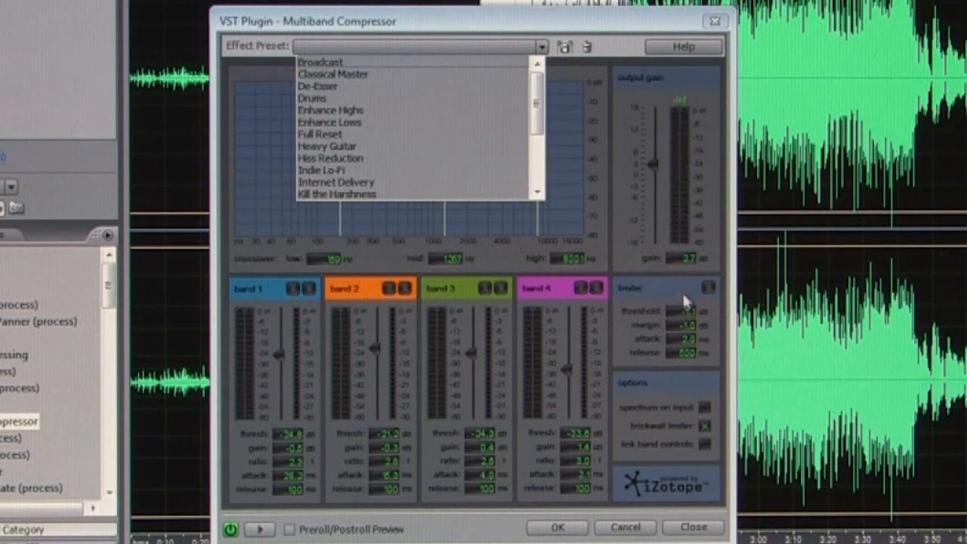
pyautogui.click(559, 528)
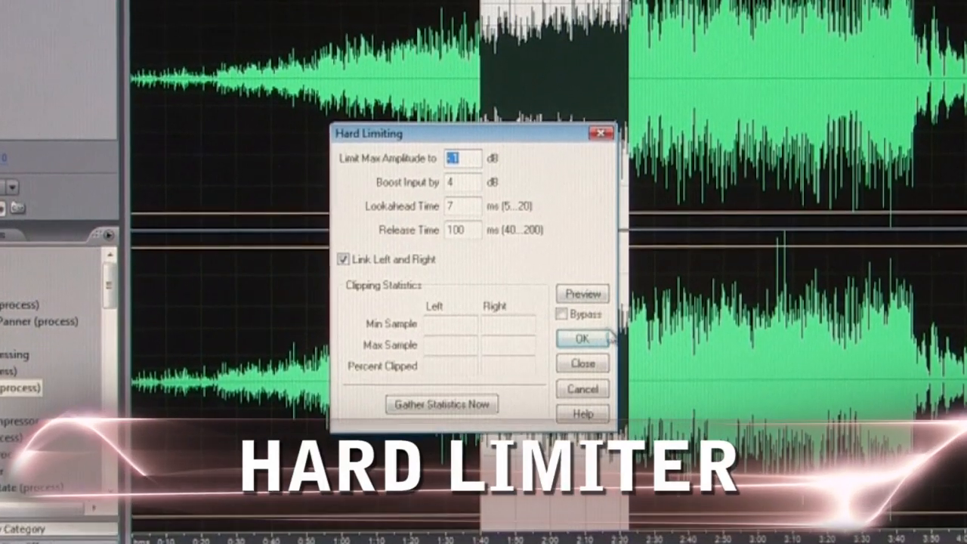
# - Apply hard limiting to the 1:40–2:22 passage so it matches the song's loudness
pyautogui.click(582, 339)
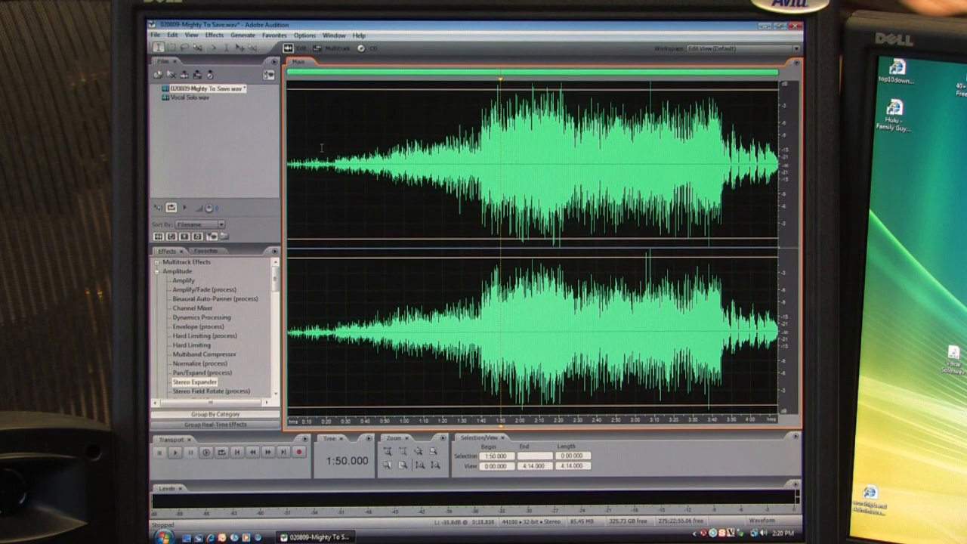
# - Apply Studio Reverb with the Vocal Reverb (Large) preset to the 6–10.4 s vocal passage
pyautogui.scroll(-3)
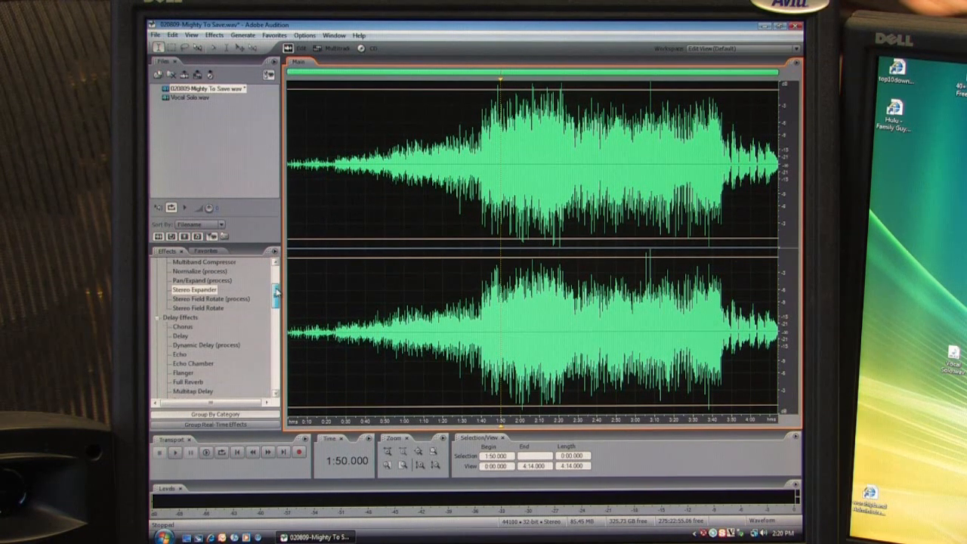
pyautogui.scroll(-3)
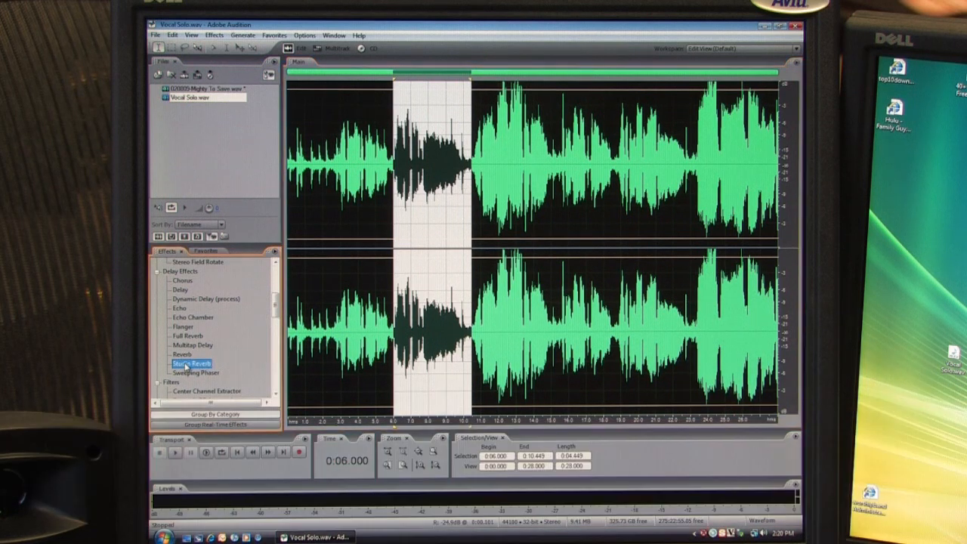
pyautogui.doubleClick(188, 363)
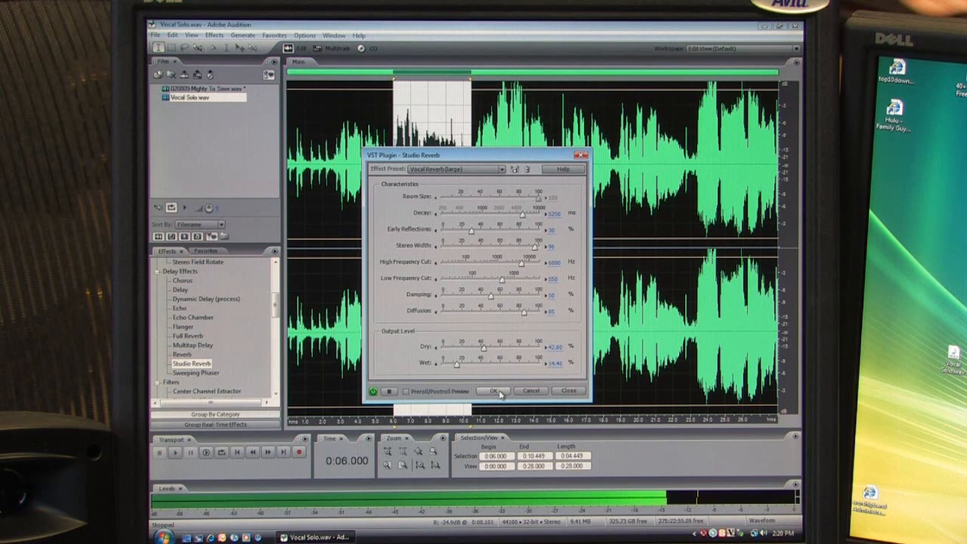
pyautogui.click(493, 390)
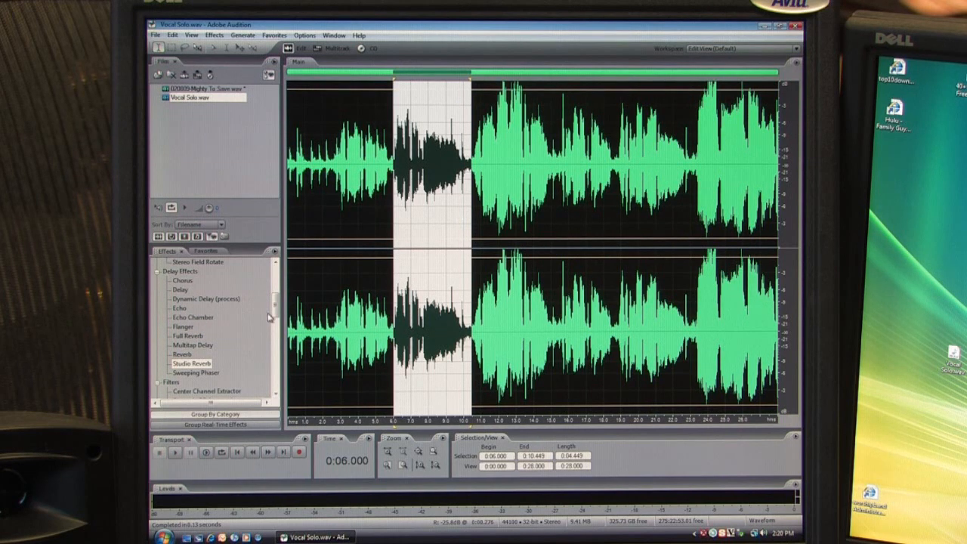
# - Scroll the Effects list down to the Restoration group
pyautogui.scroll(-3)
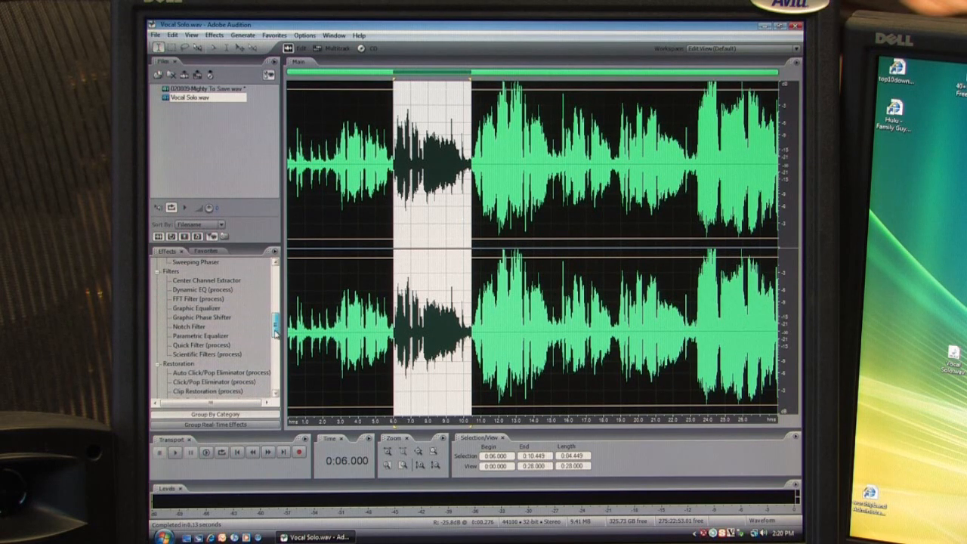
pyautogui.scroll(-3)
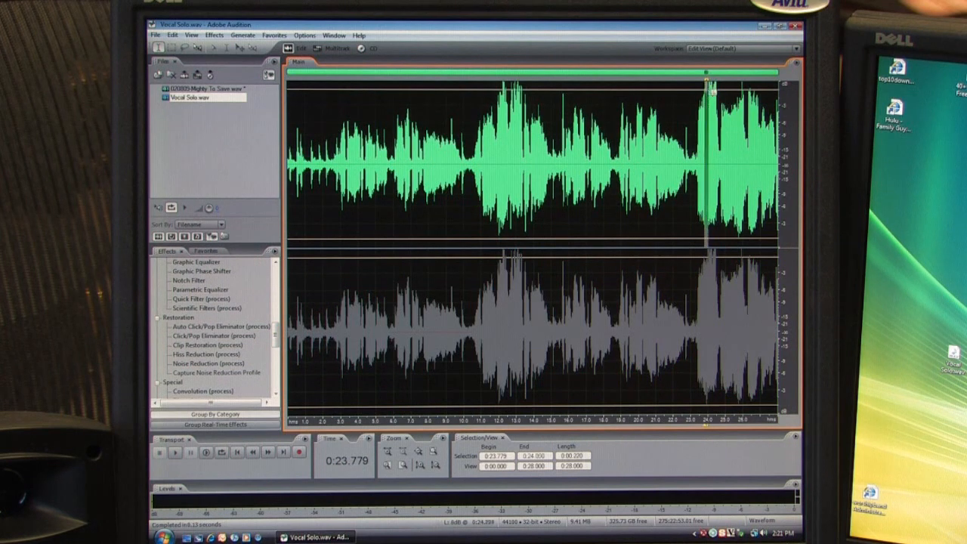
# - Gather clipping statistics and apply Restore Lightly Clipped to the spot near 24 s
pyautogui.click(173, 457)
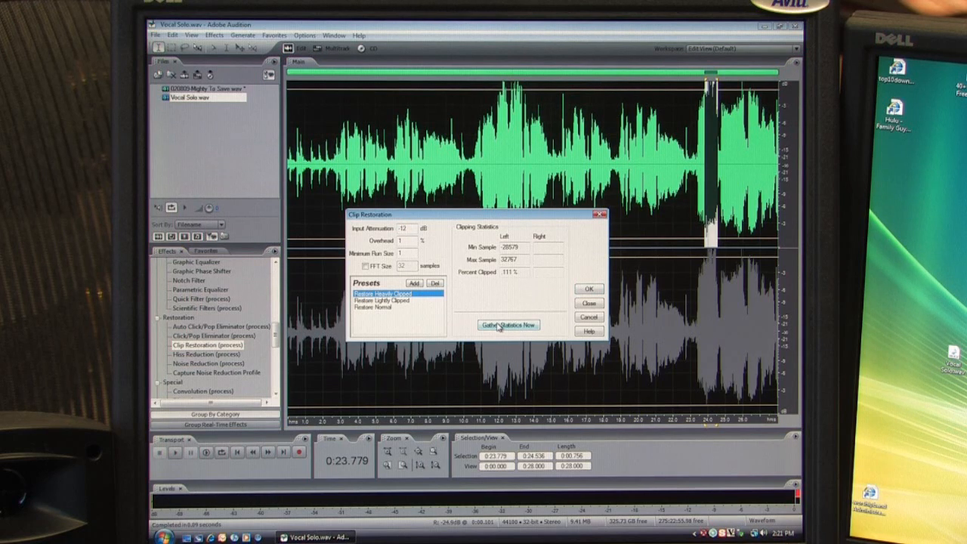
pyautogui.click(388, 301)
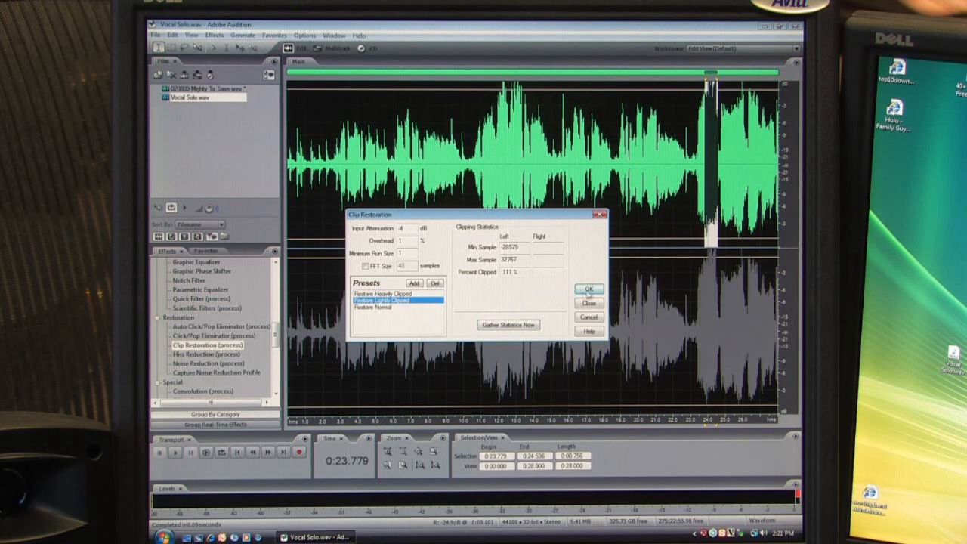
pyautogui.click(589, 287)
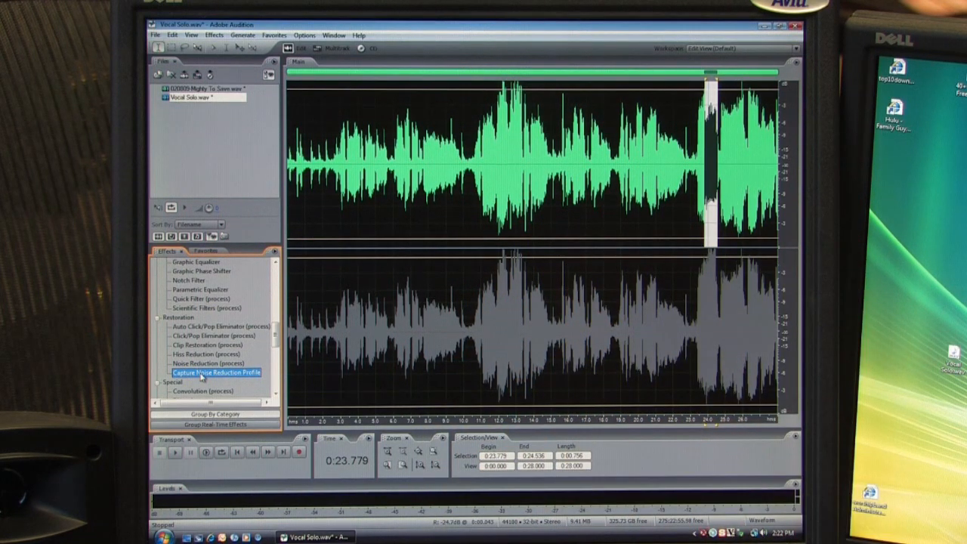
# - Scroll to the Time/Pitch group and pick Pitch Correction for the 5.8–10.4 s passage
pyautogui.scroll(-3)
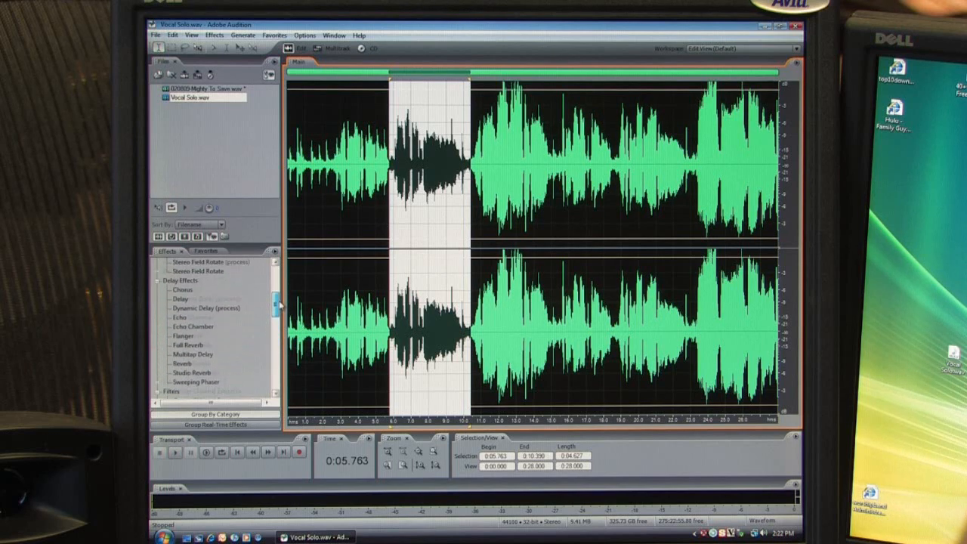
pyautogui.scroll(-3)
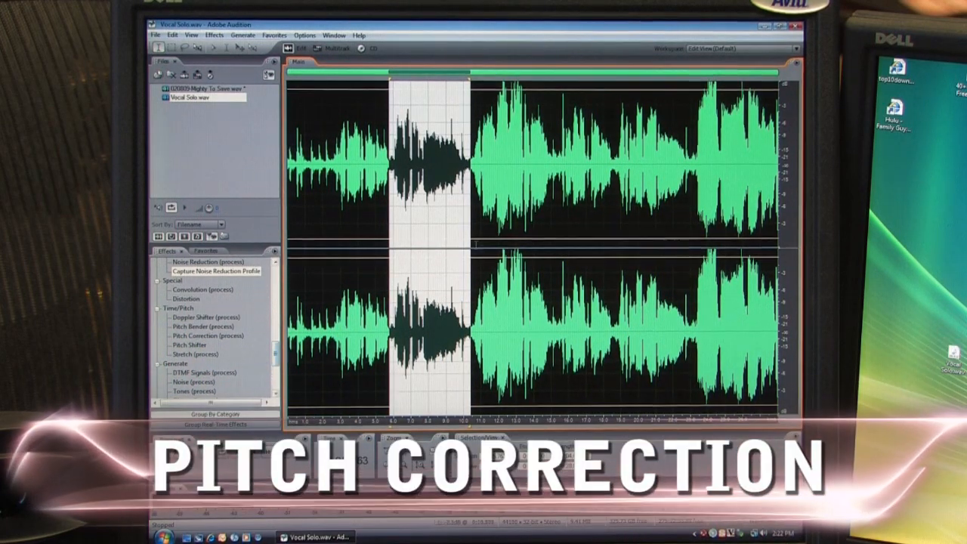
pyautogui.click(208, 336)
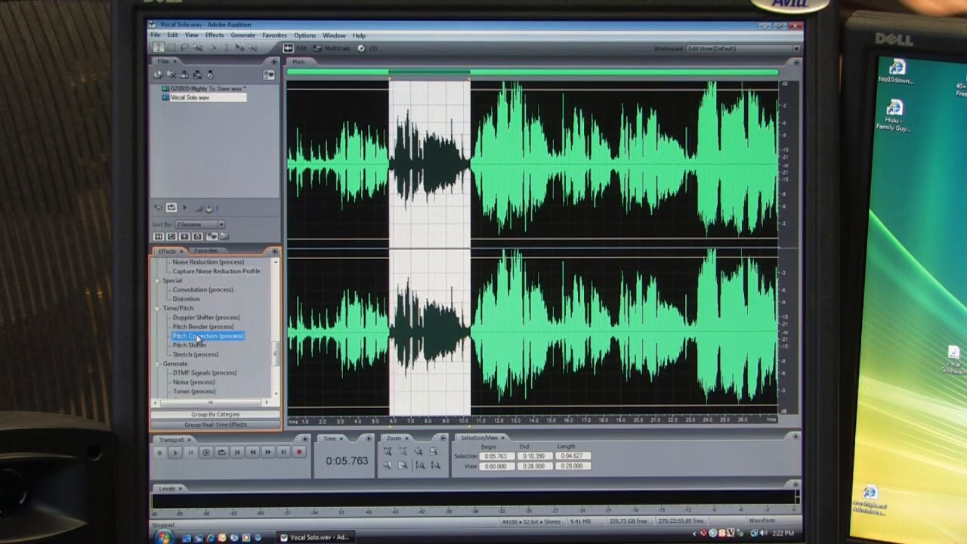
# - Set Pitch Correction to a Major scale in key A and preview it on the vocal
pyautogui.doubleClick(208, 336)
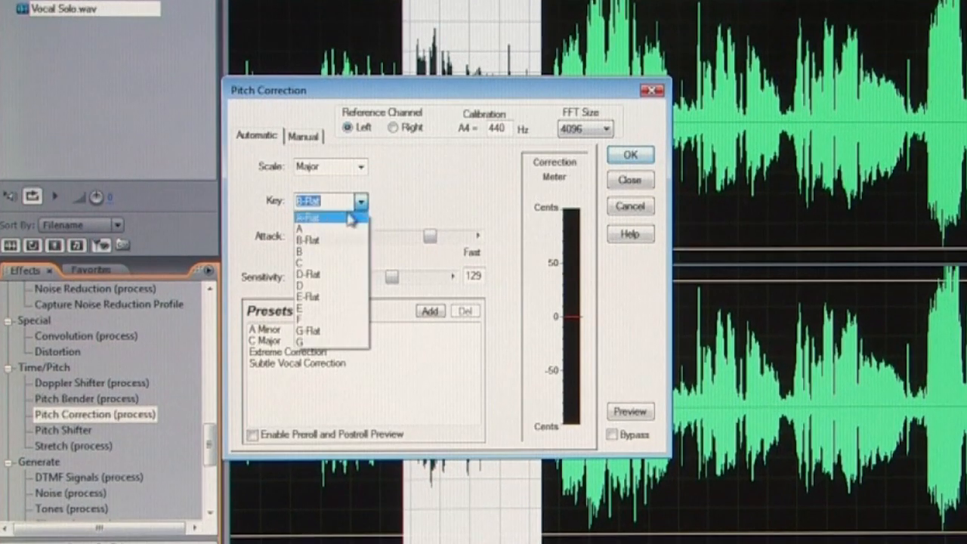
pyautogui.click(299, 227)
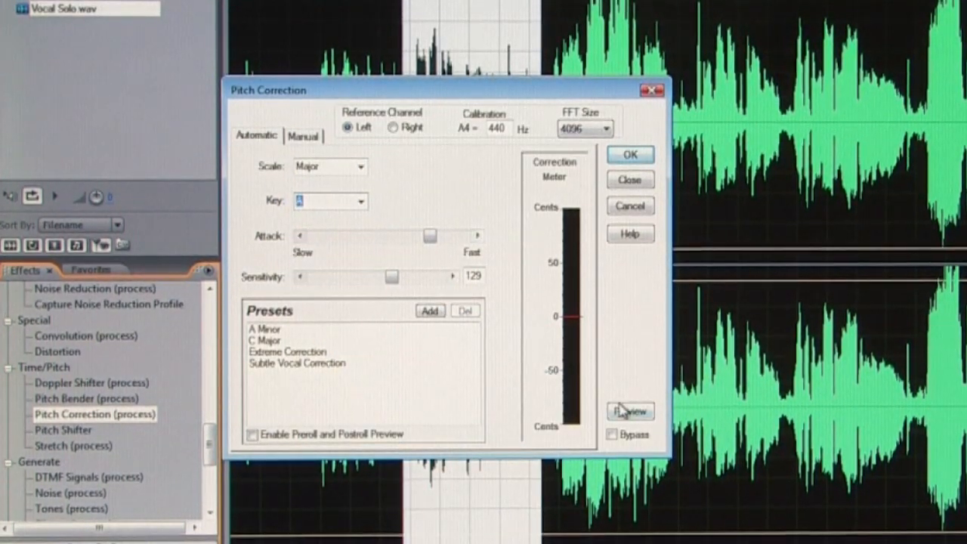
pyautogui.click(629, 411)
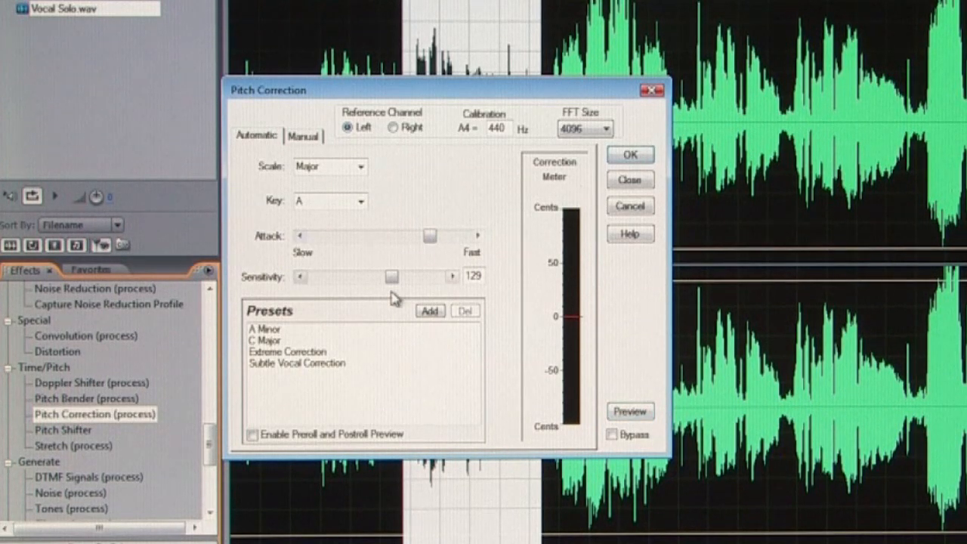
pyautogui.click(303, 136)
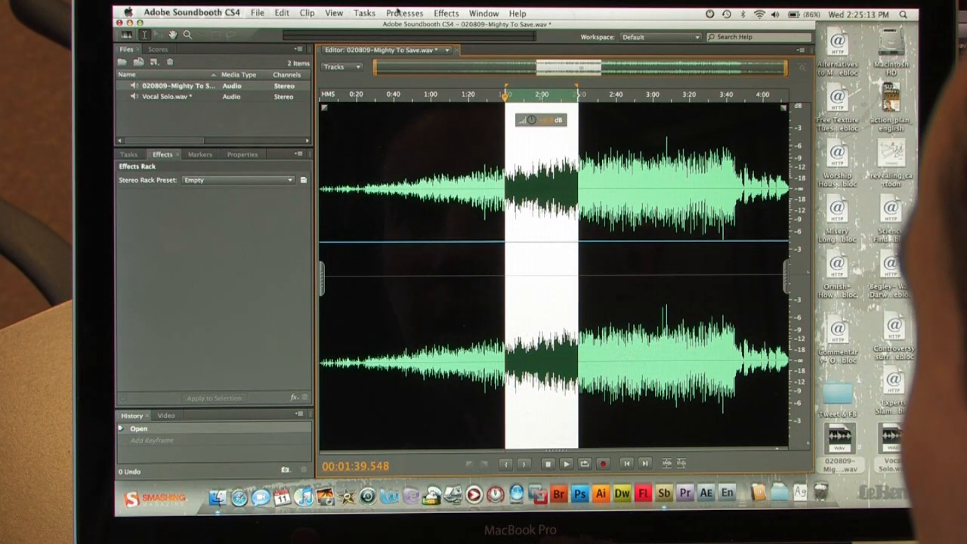
# - Add Soundbooth's Mastering effect to the selected passage with Amount near 88.6%
pyautogui.click(445, 12)
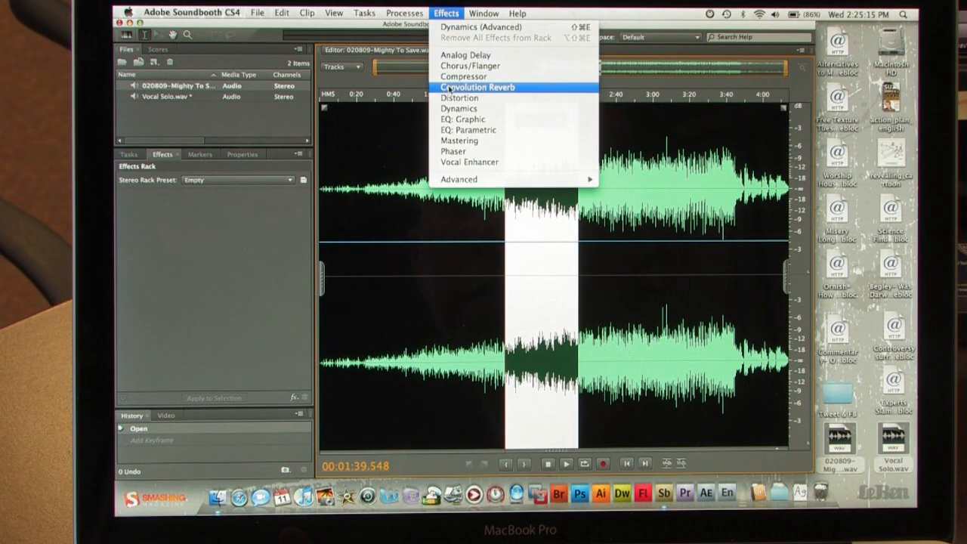
pyautogui.moveTo(459, 141)
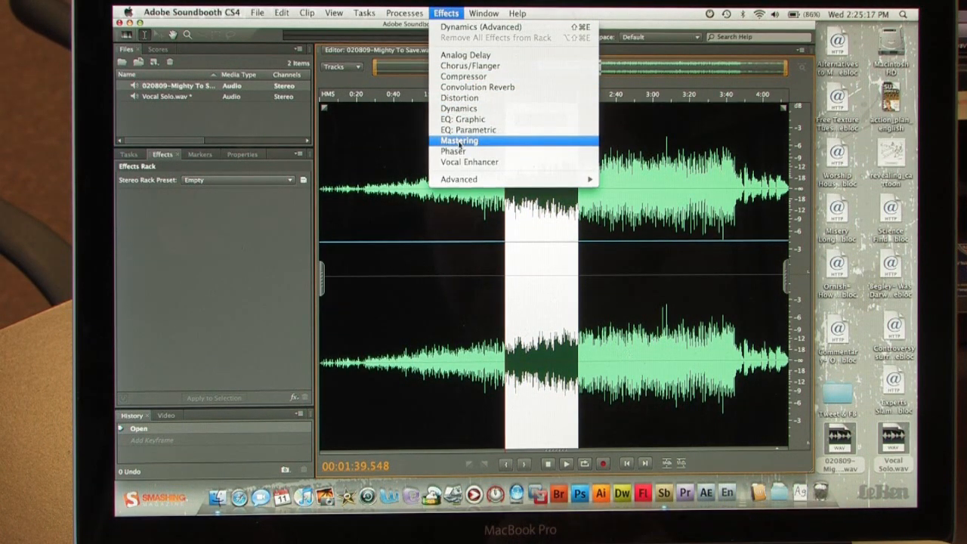
pyautogui.click(459, 141)
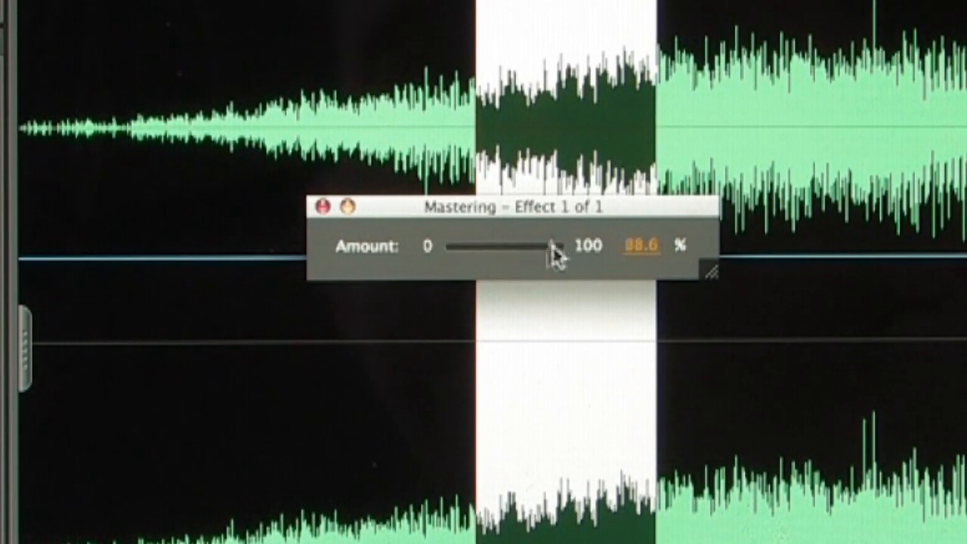
pyautogui.moveTo(550, 247); pyautogui.dragTo(521, 245)
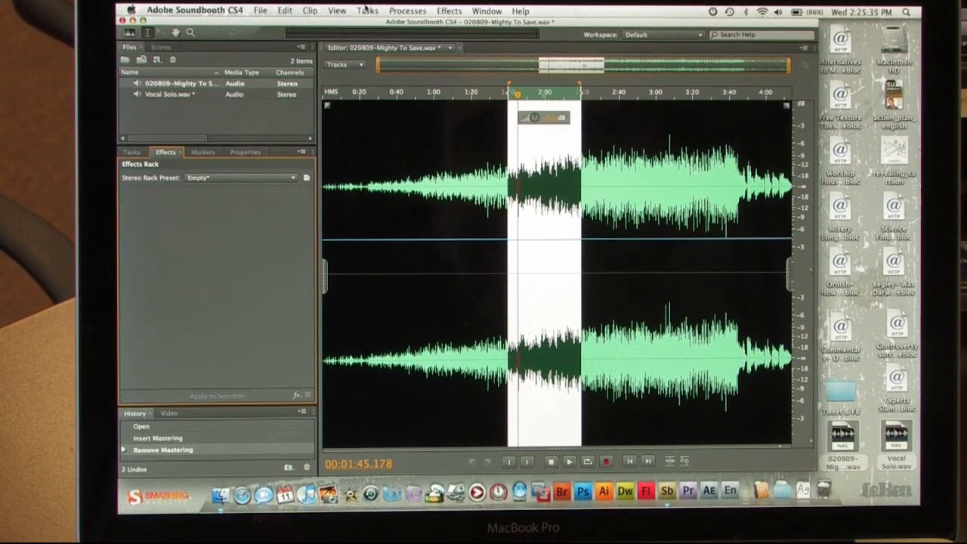
# - Add Mastering (Advanced) to the song and raise its equalizer high shelf about 2.5 dB
pyautogui.click(451, 9)
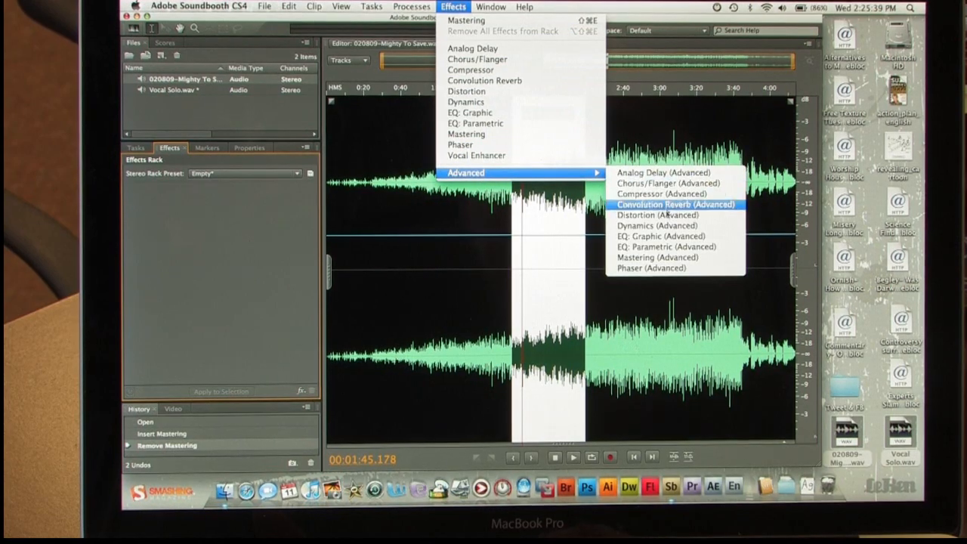
pyautogui.moveTo(653, 260)
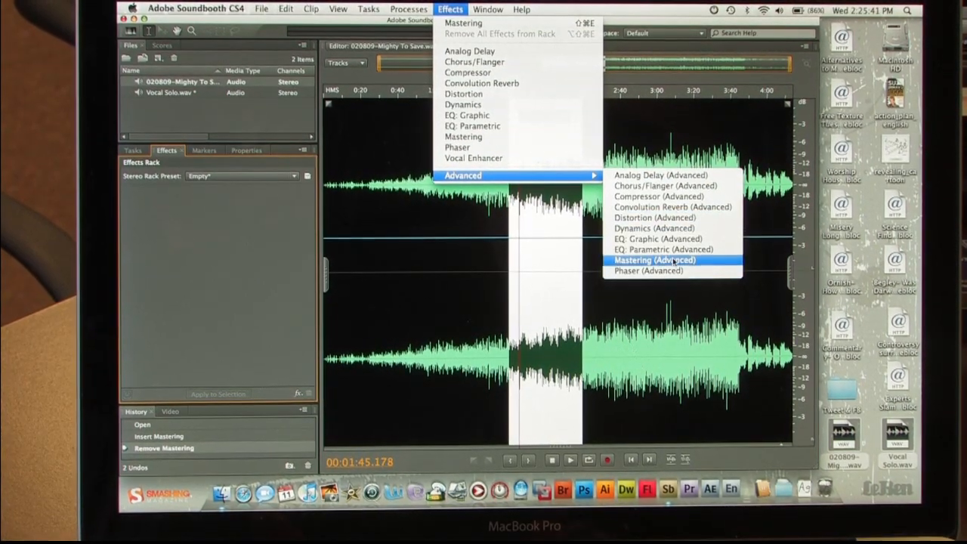
pyautogui.click(653, 260)
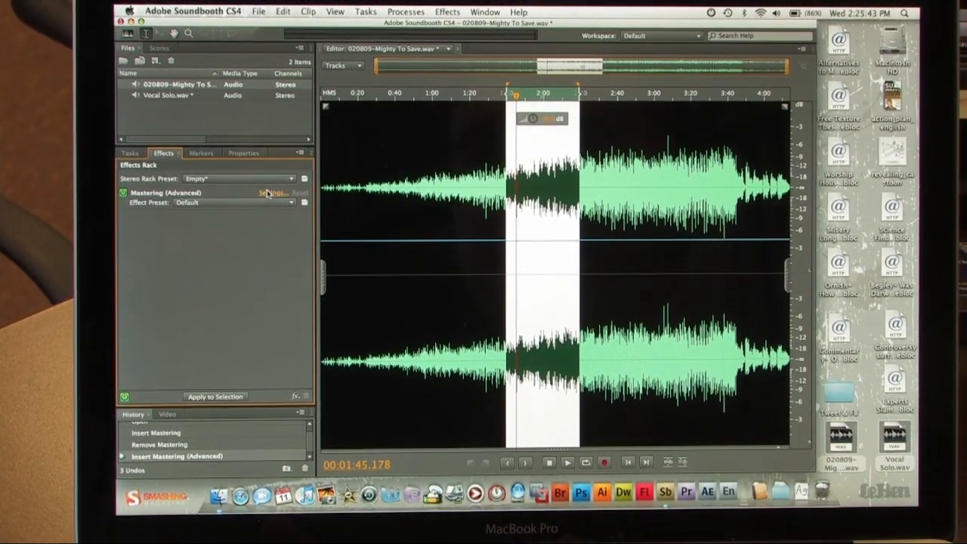
pyautogui.click(270, 192)
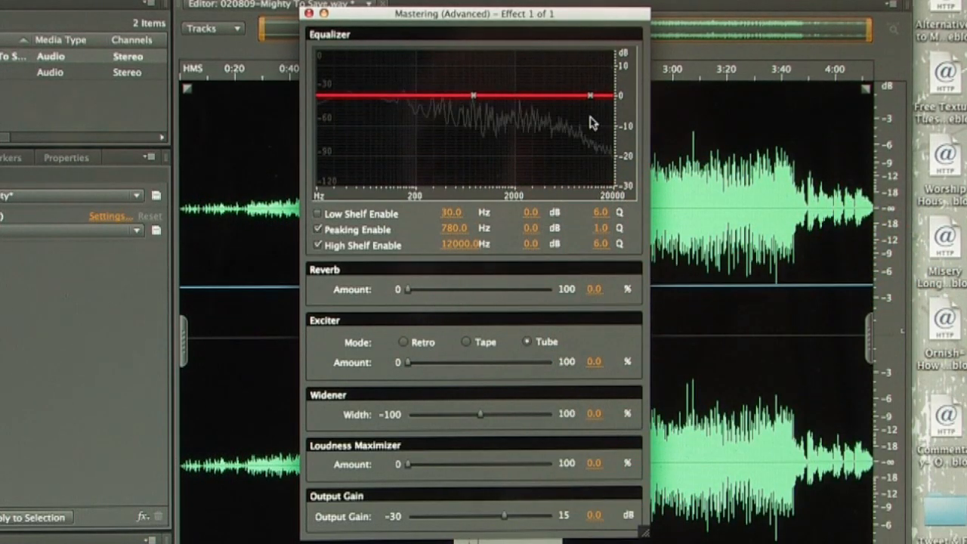
pyautogui.moveTo(608, 95); pyautogui.dragTo(588, 92)
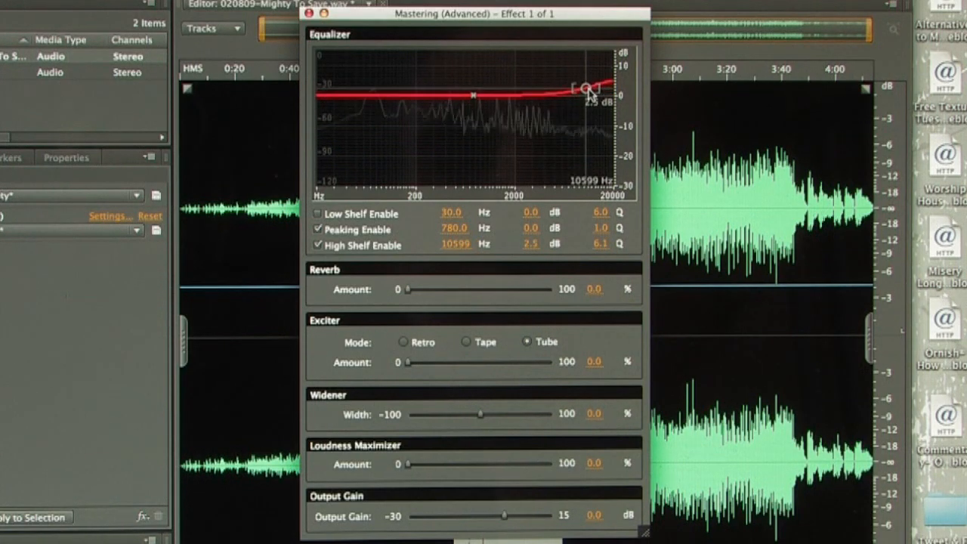
pyautogui.moveTo(589, 95); pyautogui.dragTo(565, 92)
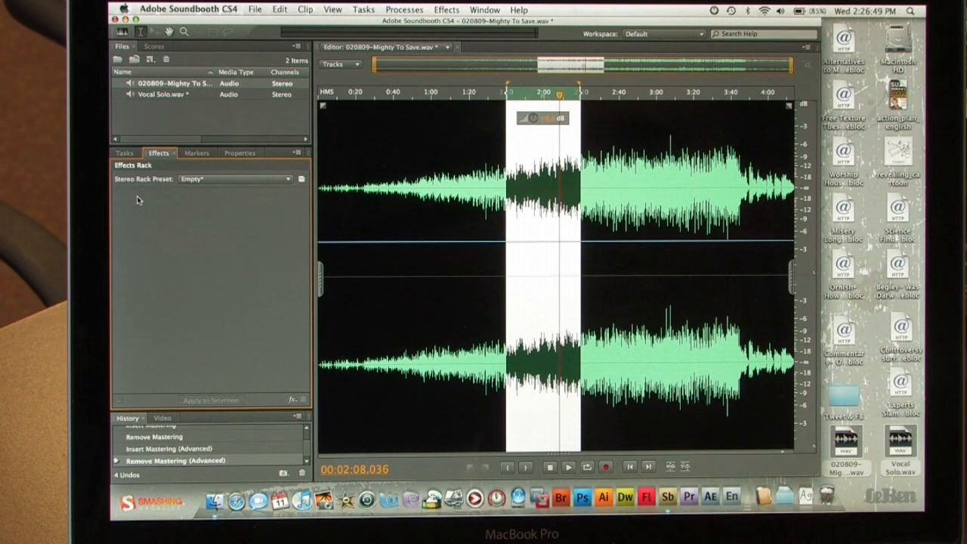
# - Apply the Compressor to the selected Mighty To Save passage at the default 100% amount
pyautogui.click(445, 9)
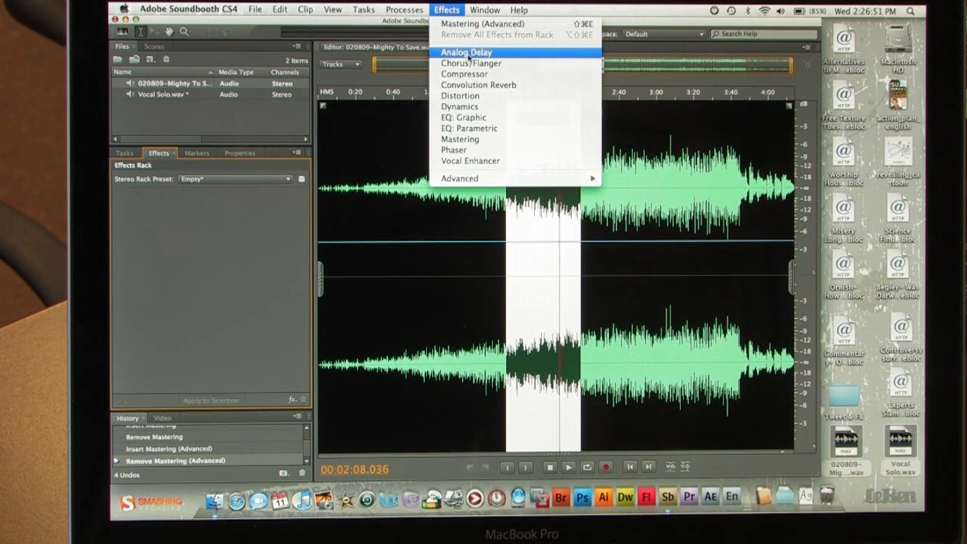
pyautogui.moveTo(476, 74)
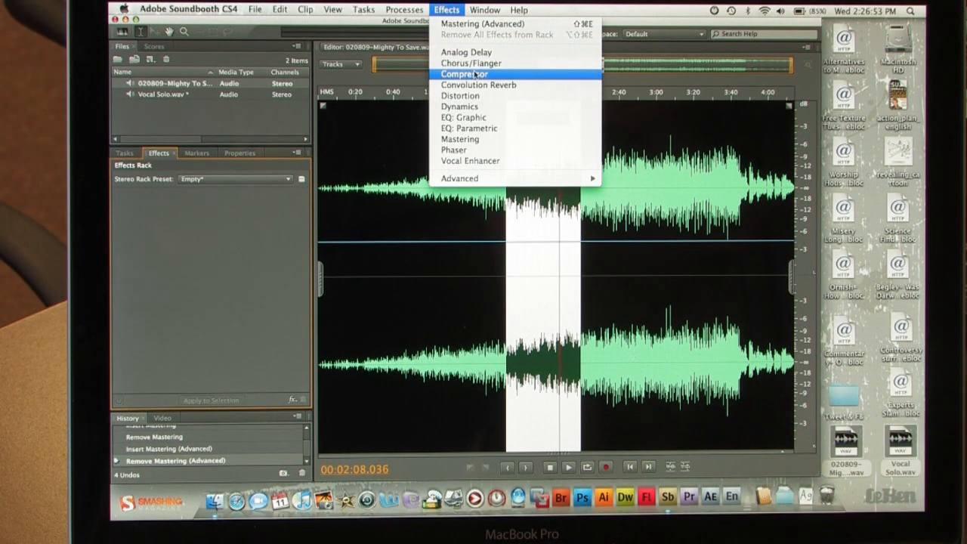
pyautogui.click(463, 74)
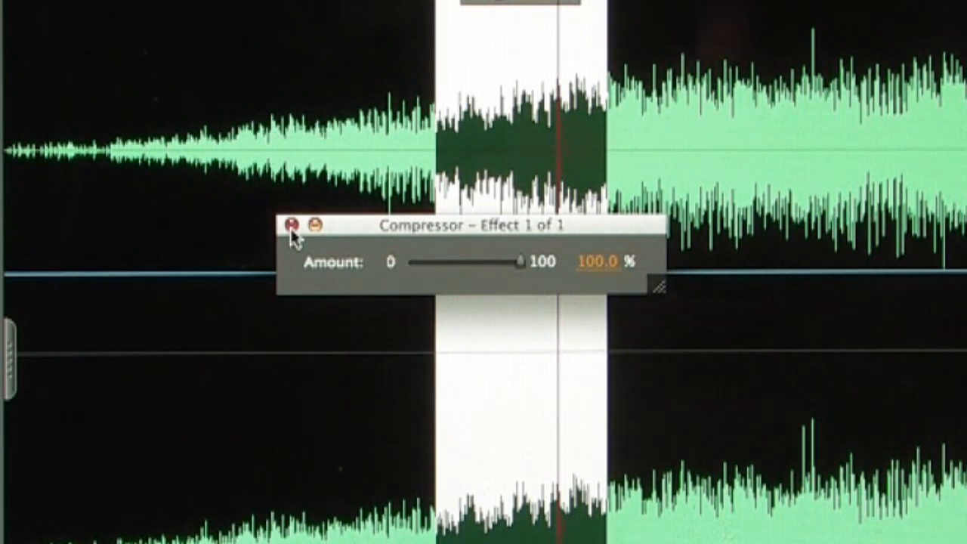
pyautogui.click(292, 224)
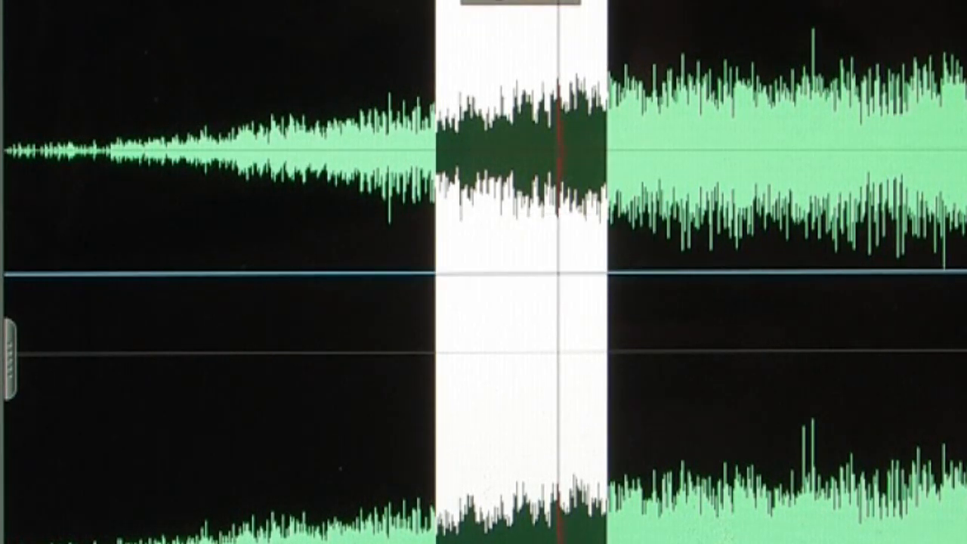